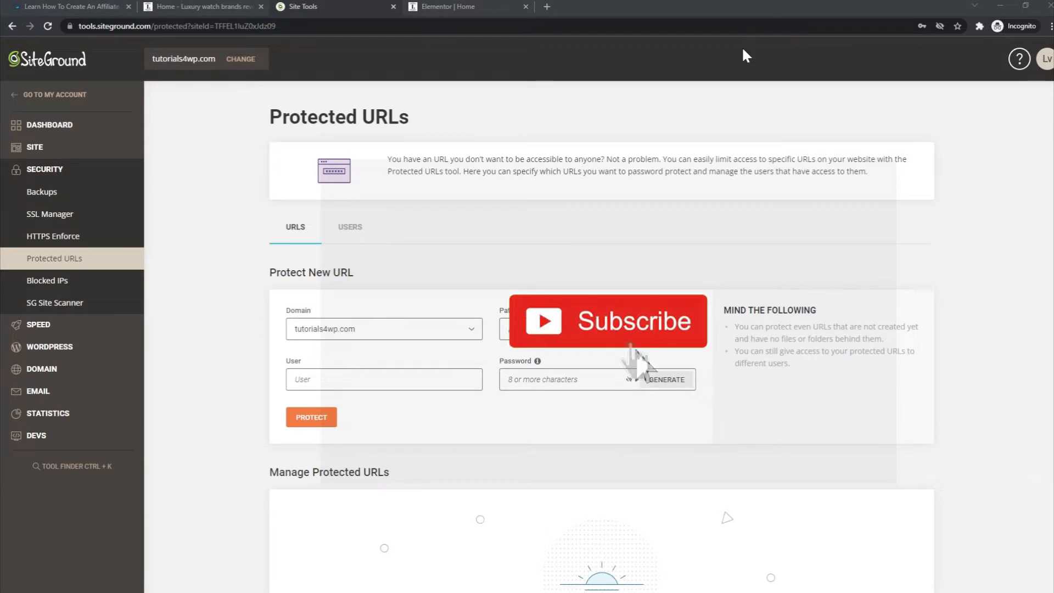
- Pick tutorials4wp.com, check the Users tab, and generate a strong random password
left_click(634, 321)
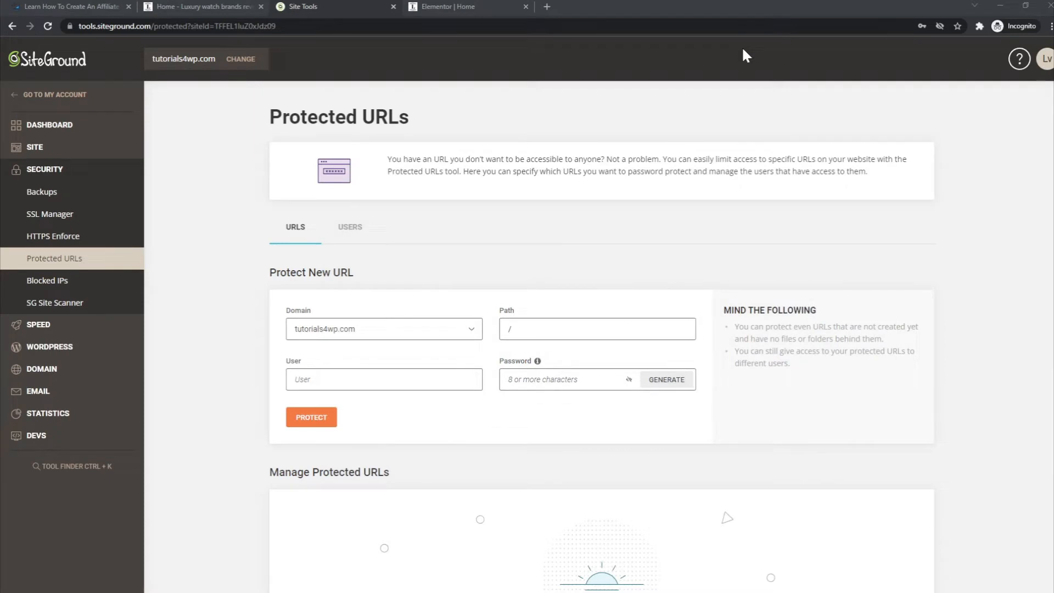
mouse_move(752, 87)
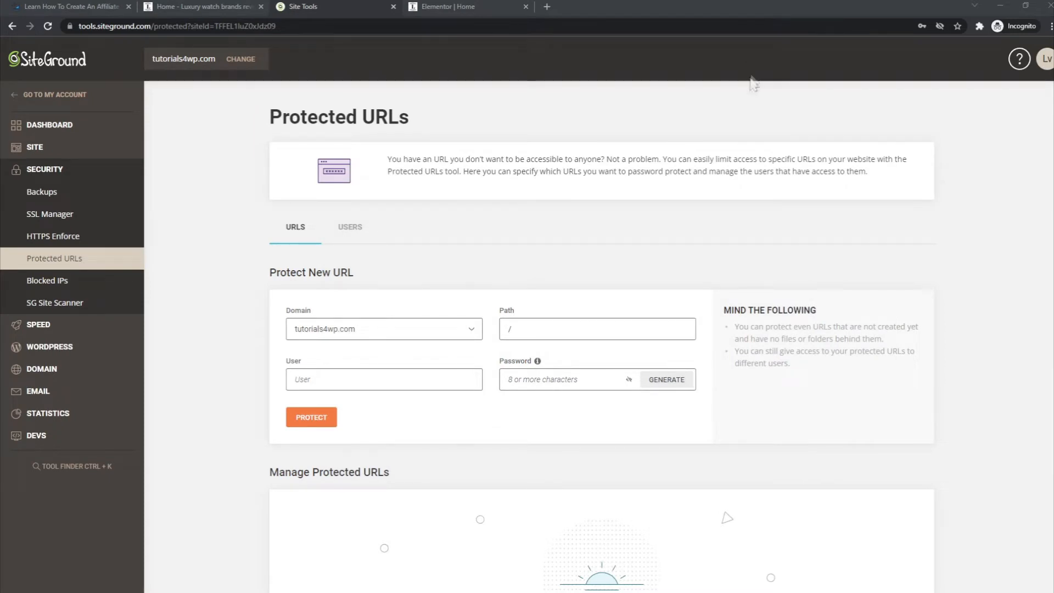
mouse_move(652, 215)
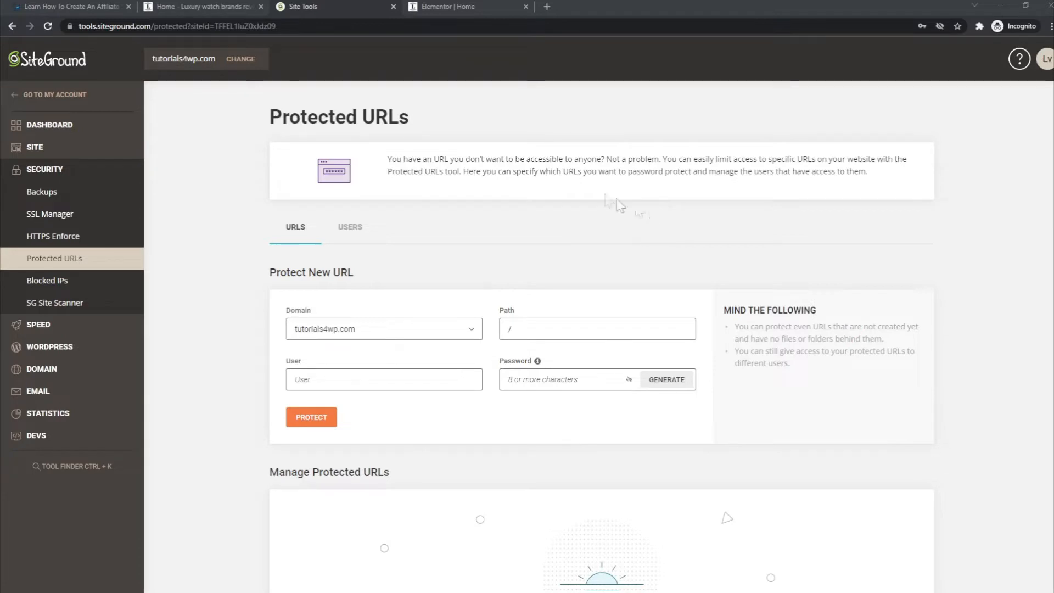
mouse_move(598, 193)
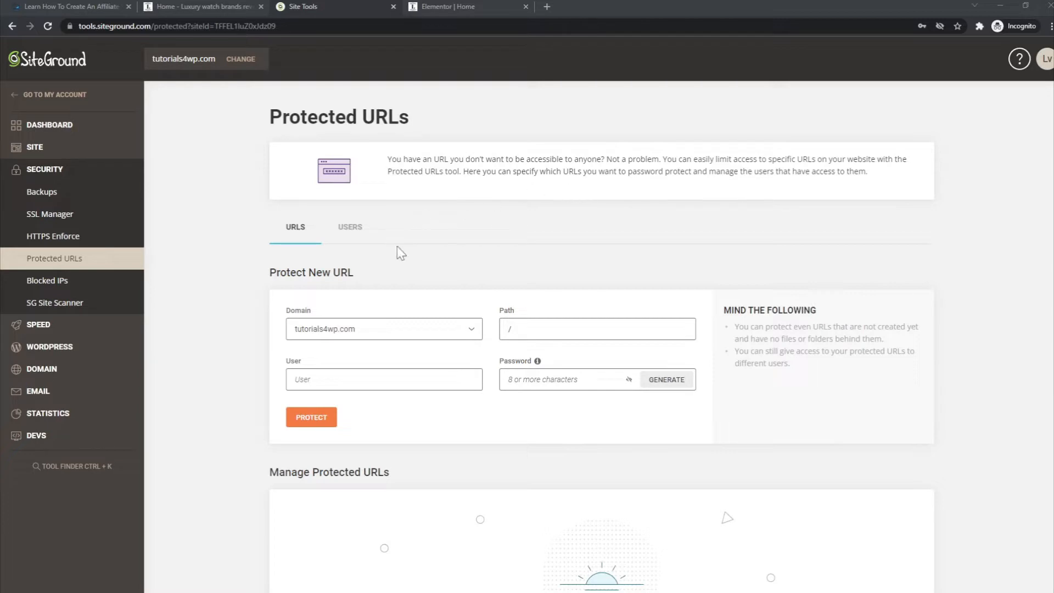
mouse_move(215, 167)
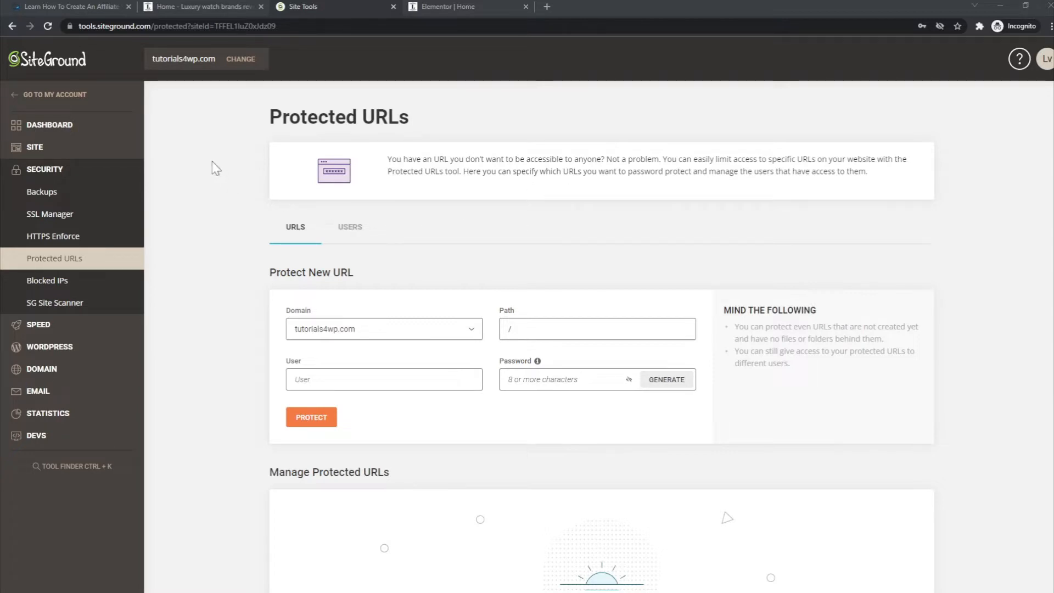
mouse_move(241, 65)
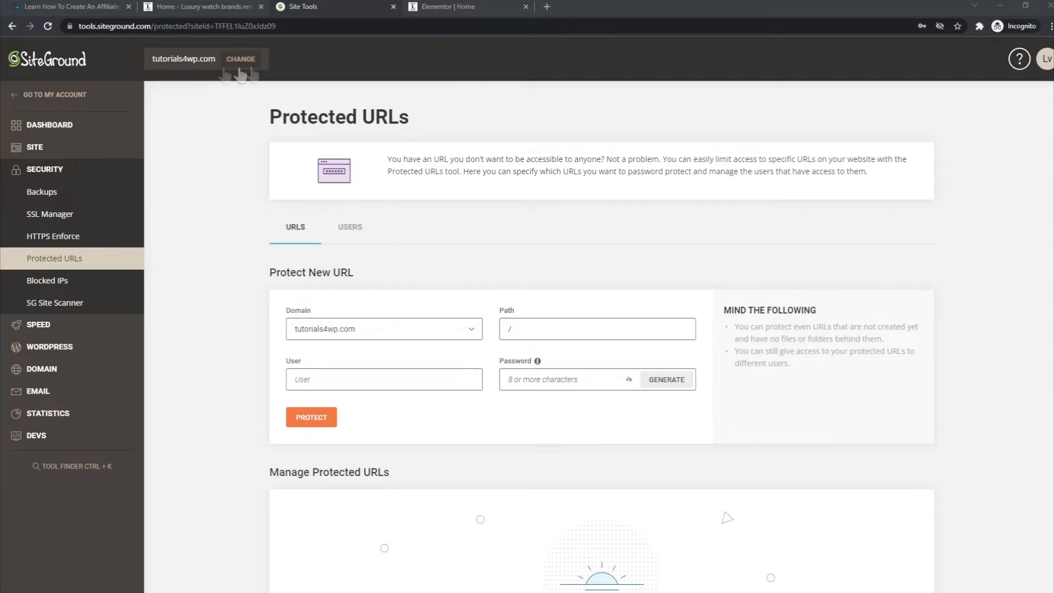
mouse_move(282, 69)
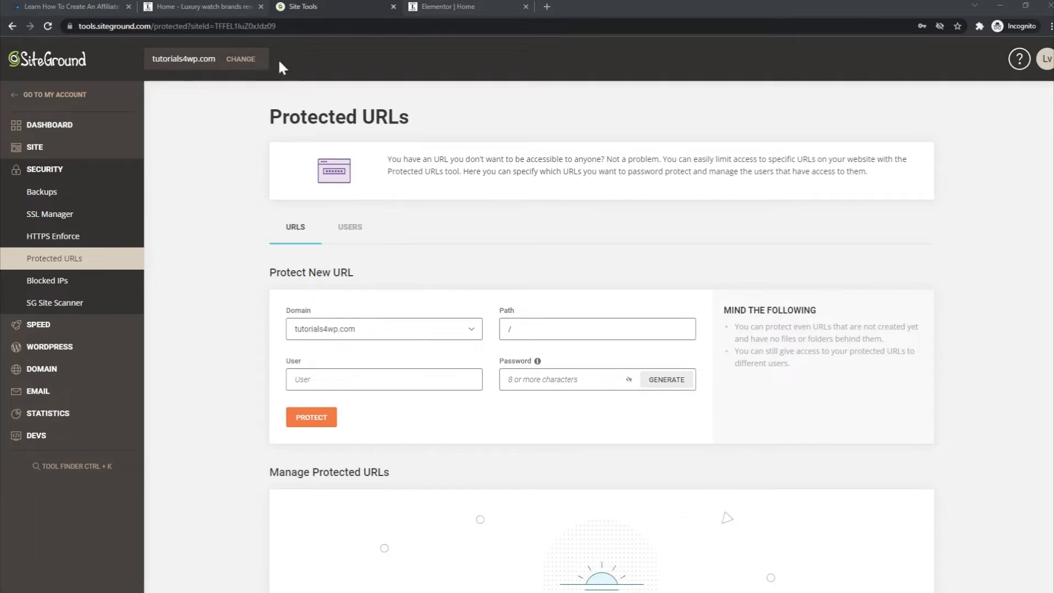
mouse_move(295, 83)
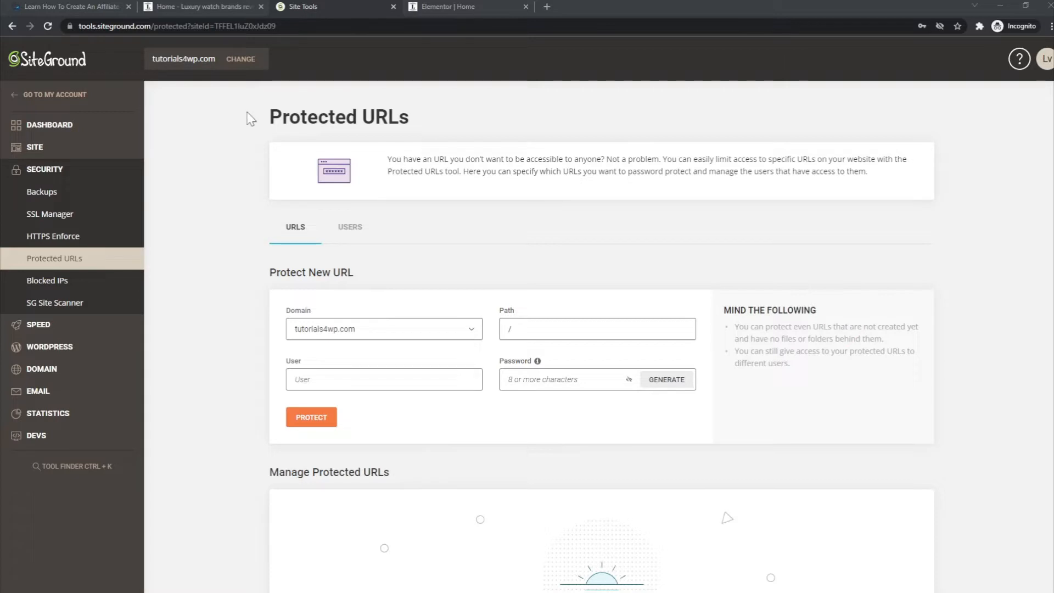
mouse_move(34, 180)
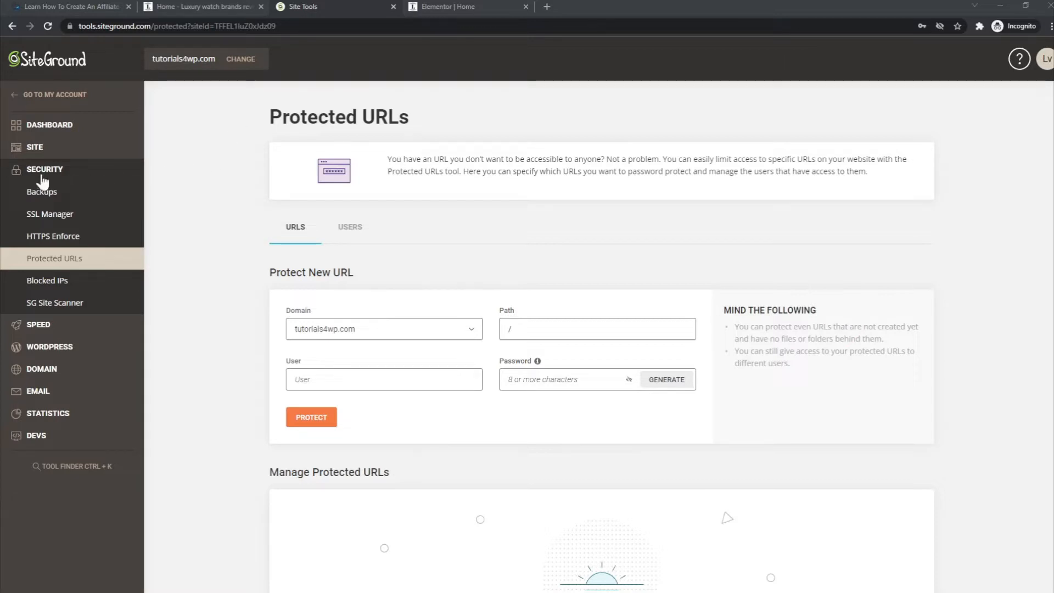
mouse_move(77, 180)
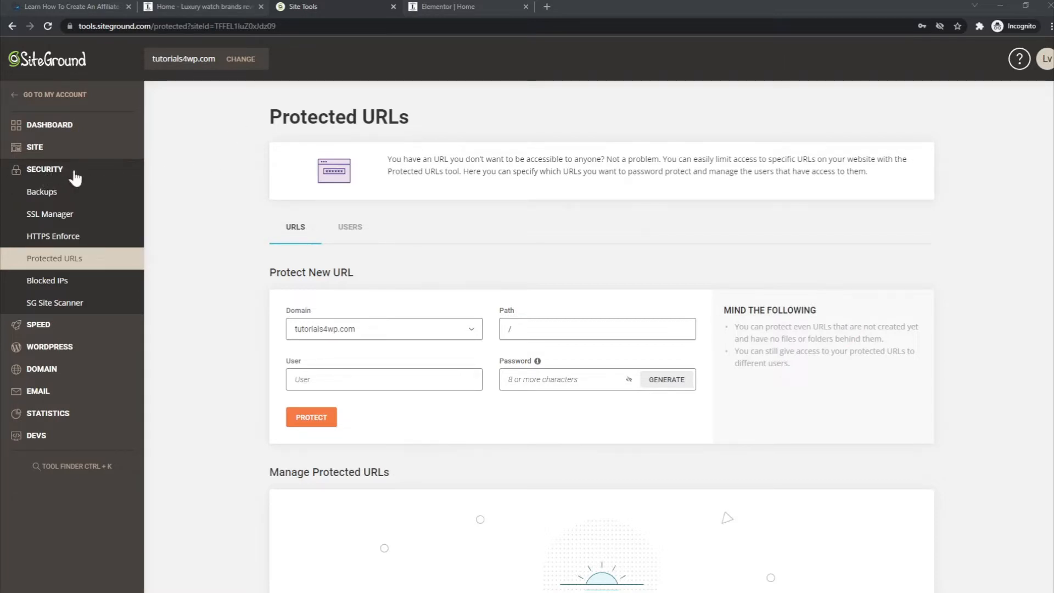
mouse_move(100, 170)
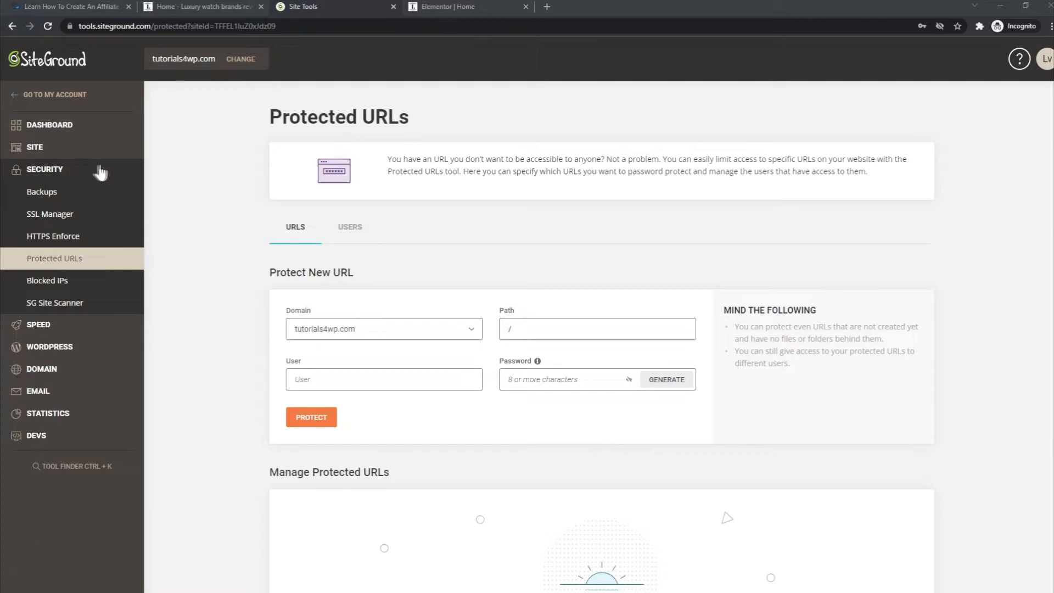
mouse_move(62, 262)
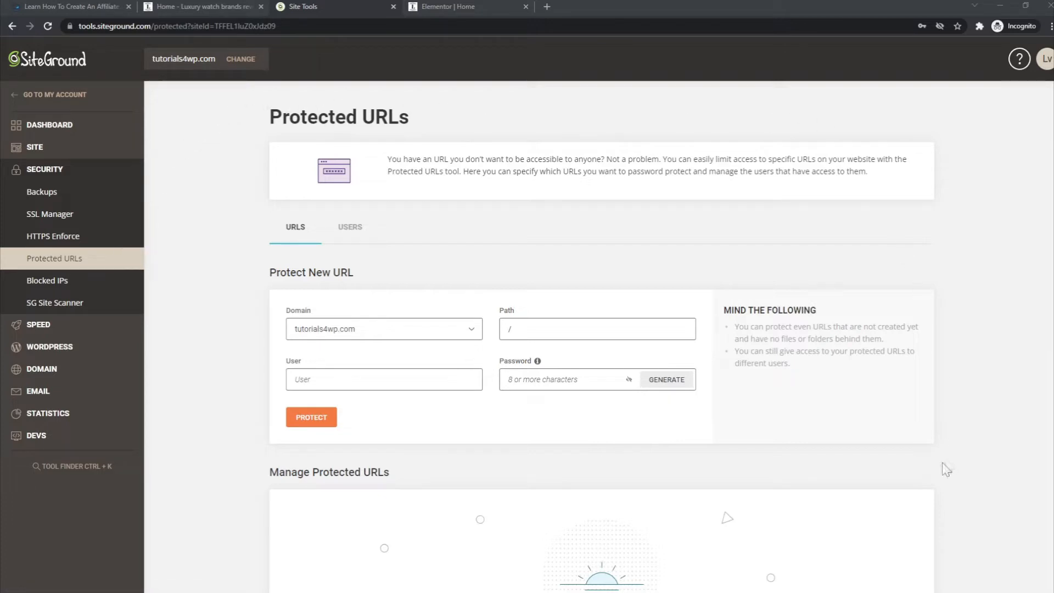
mouse_move(255, 152)
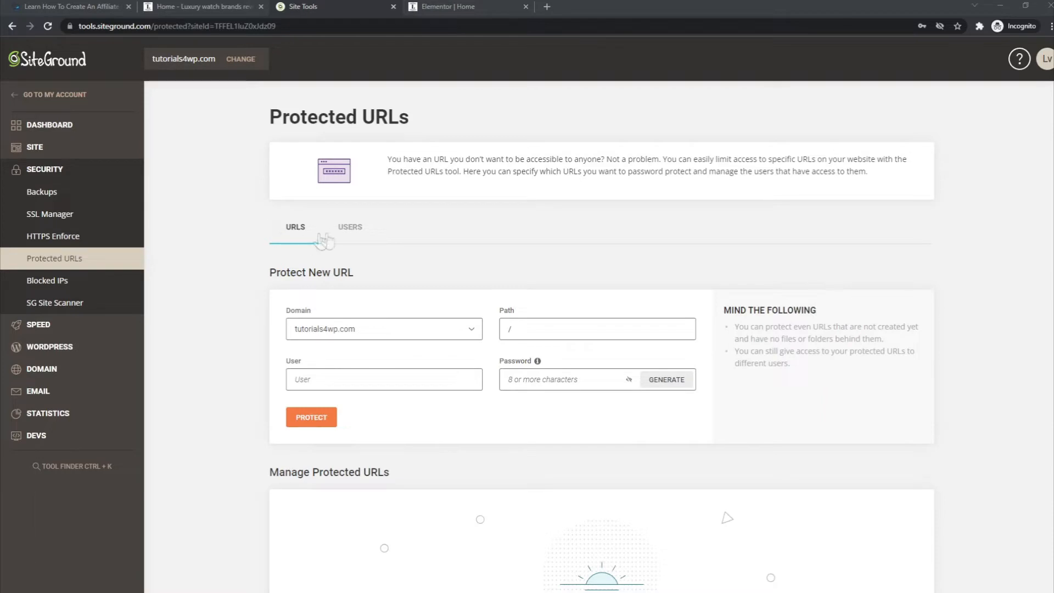
left_click(294, 227)
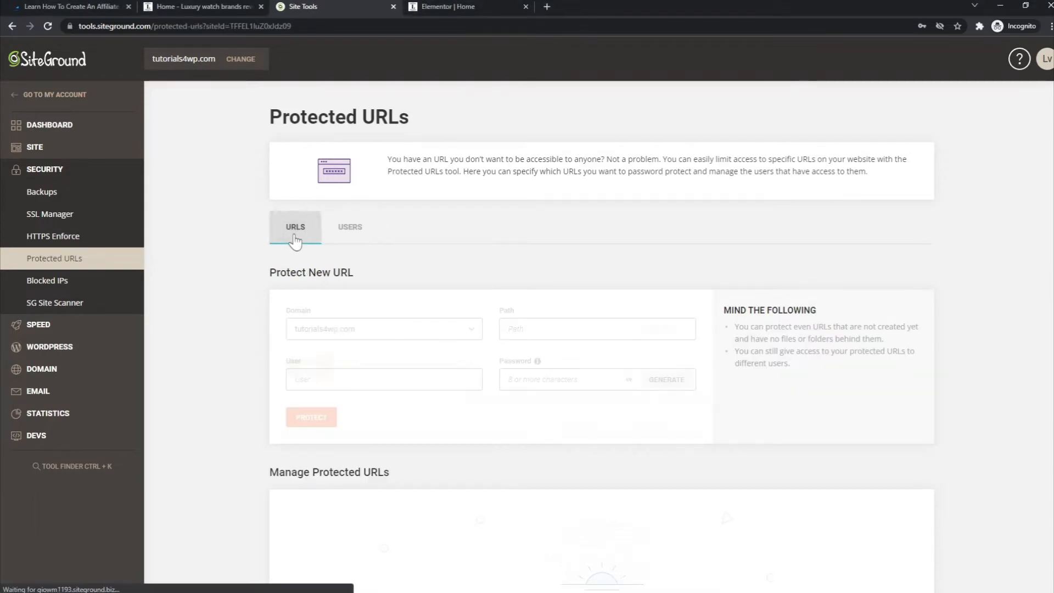
left_click(350, 227)
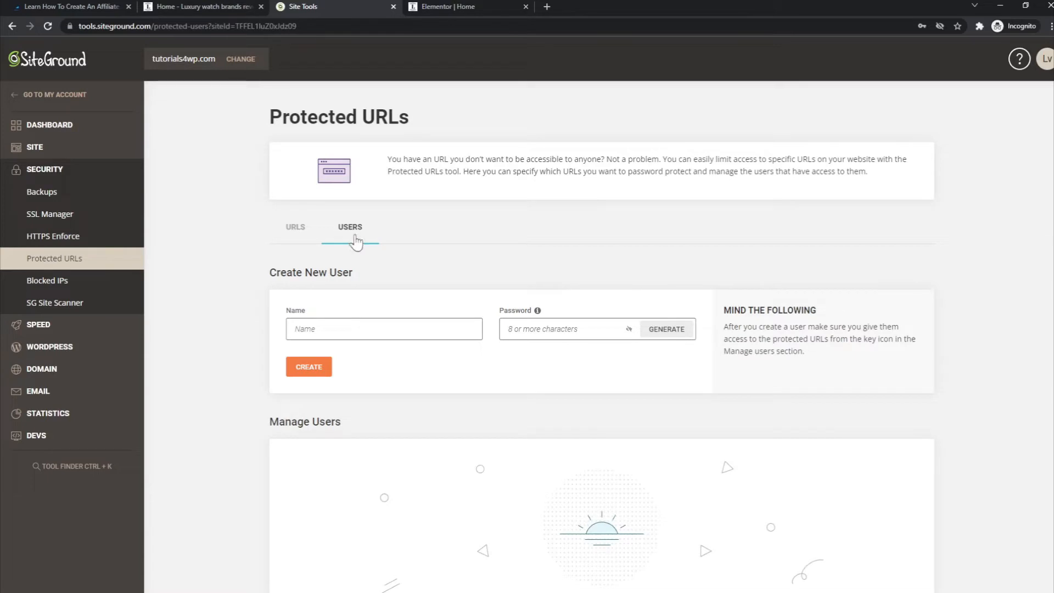
left_click(295, 227)
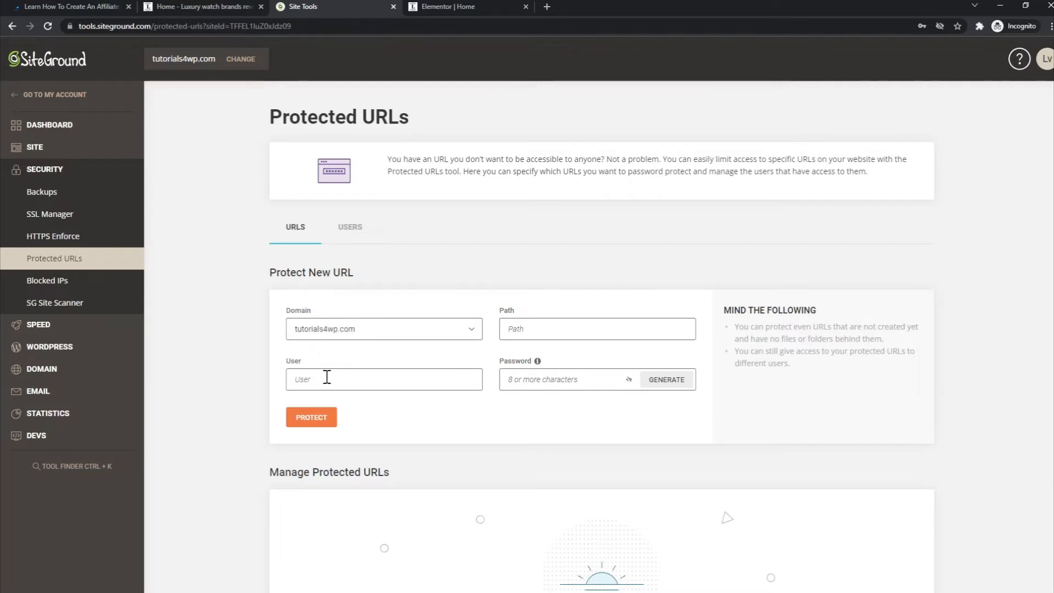
left_click(311, 416)
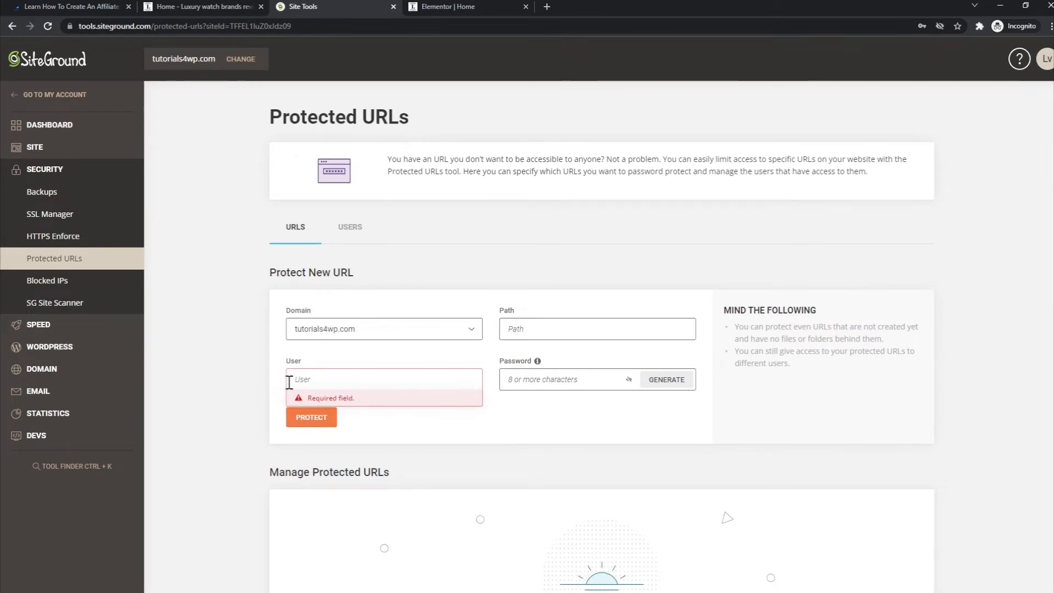
mouse_move(666, 385)
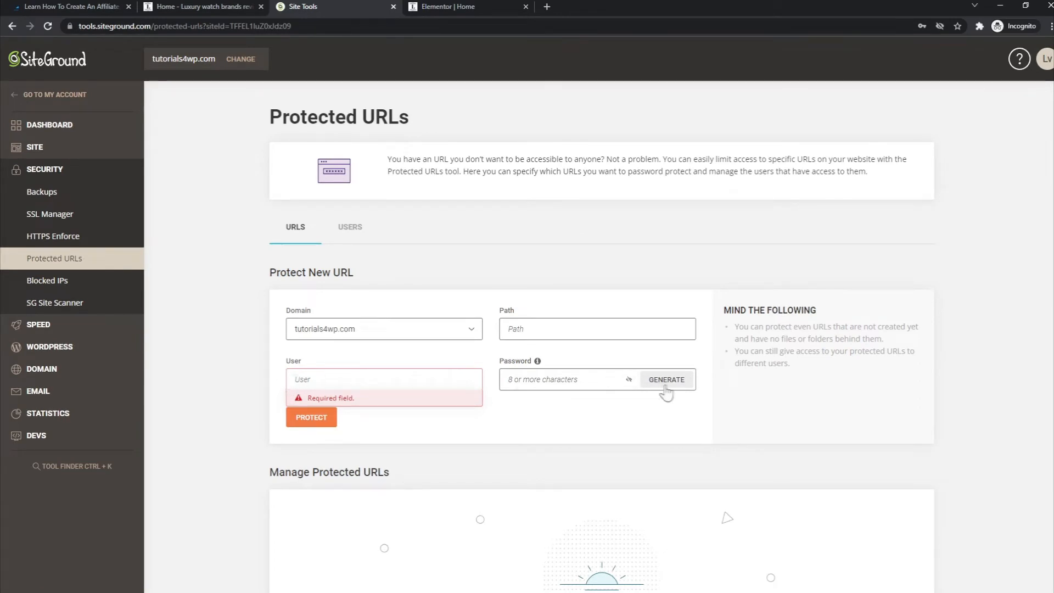
left_click(666, 379)
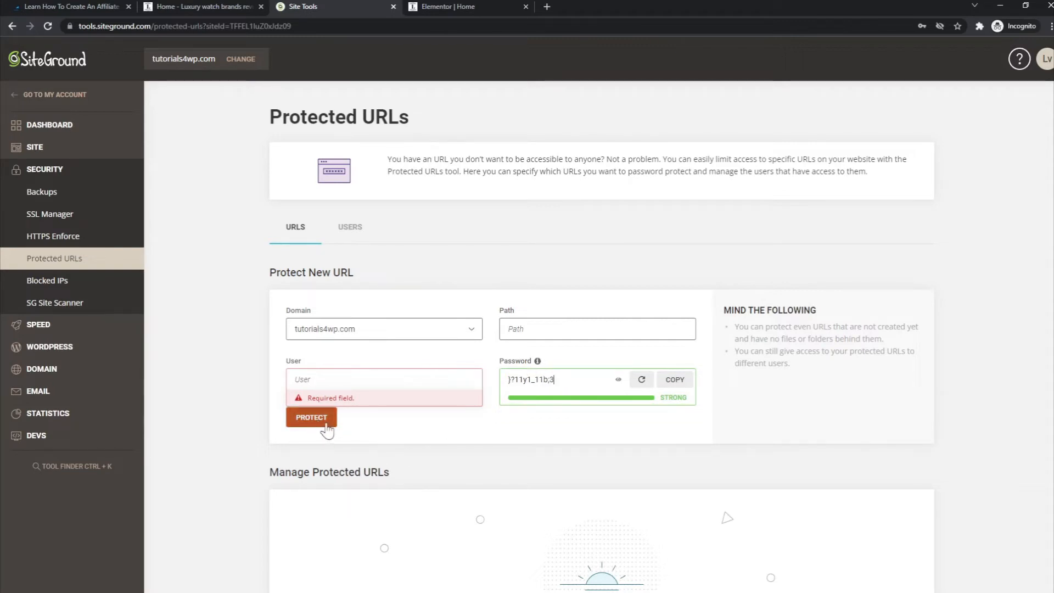
mouse_move(341, 438)
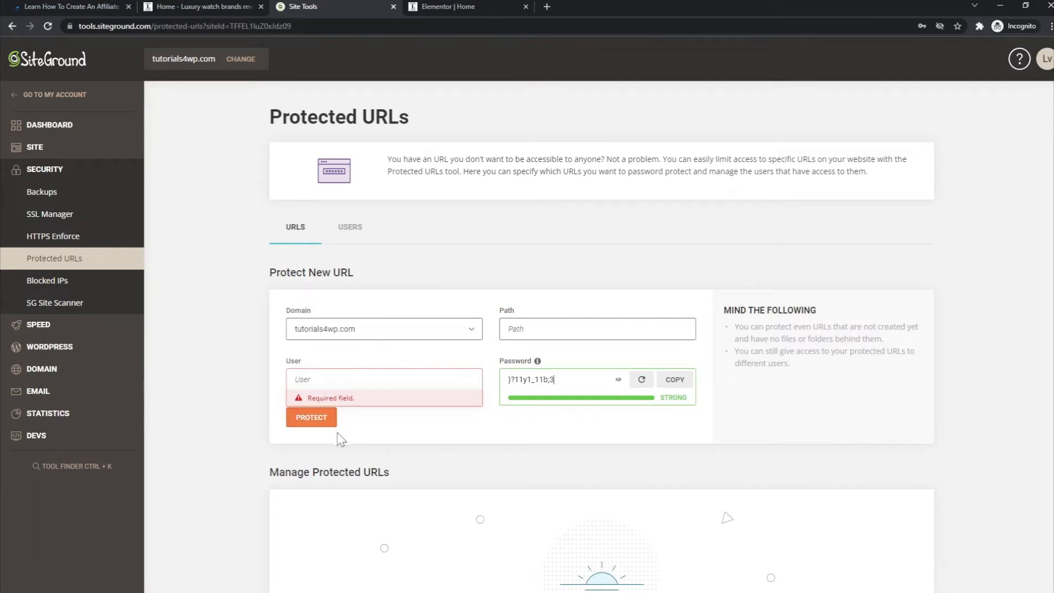
mouse_move(415, 450)
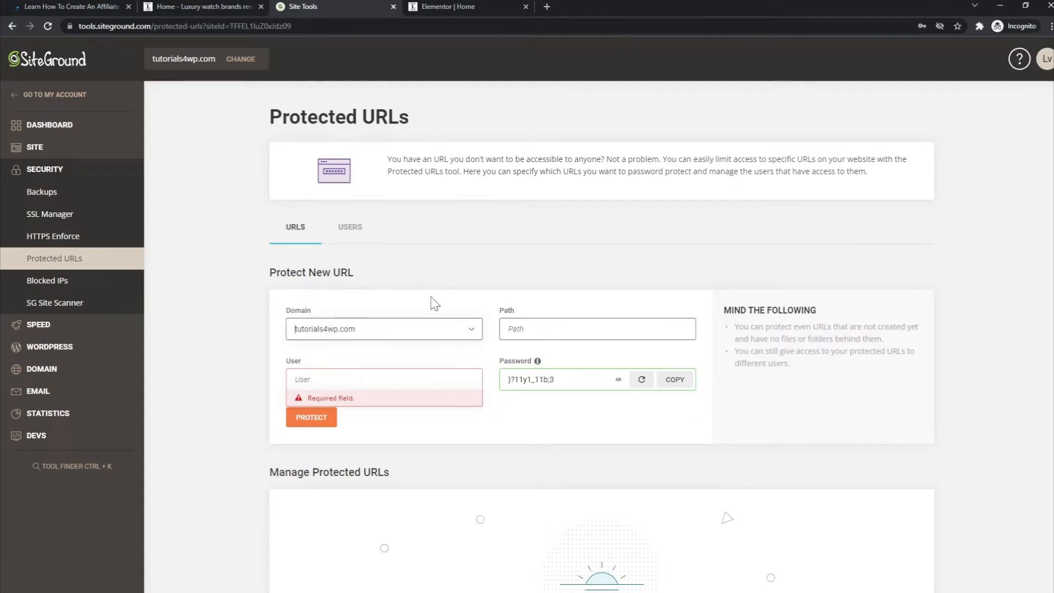
mouse_move(475, 302)
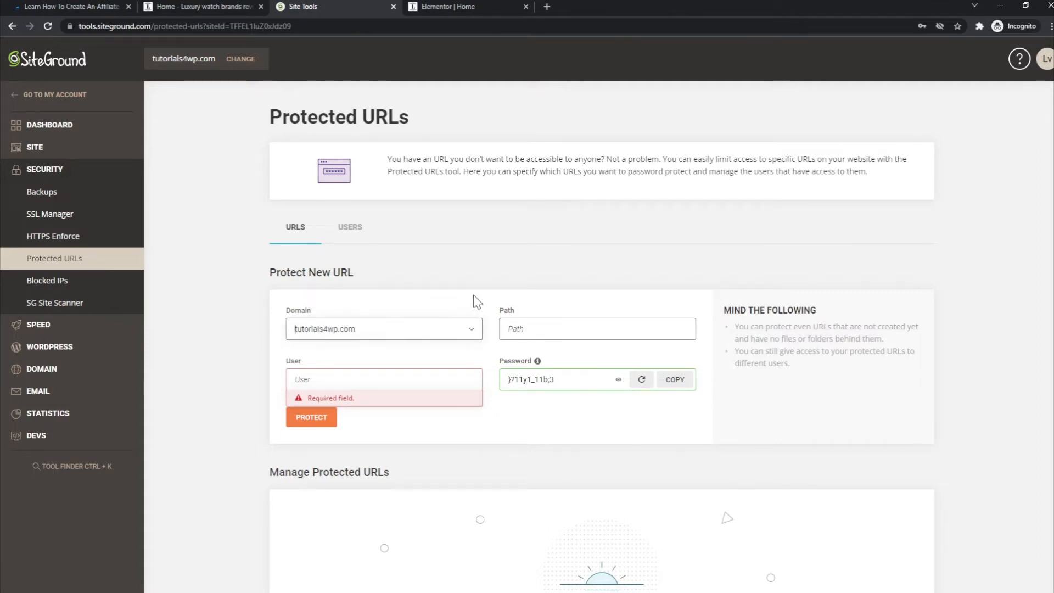
mouse_move(447, 373)
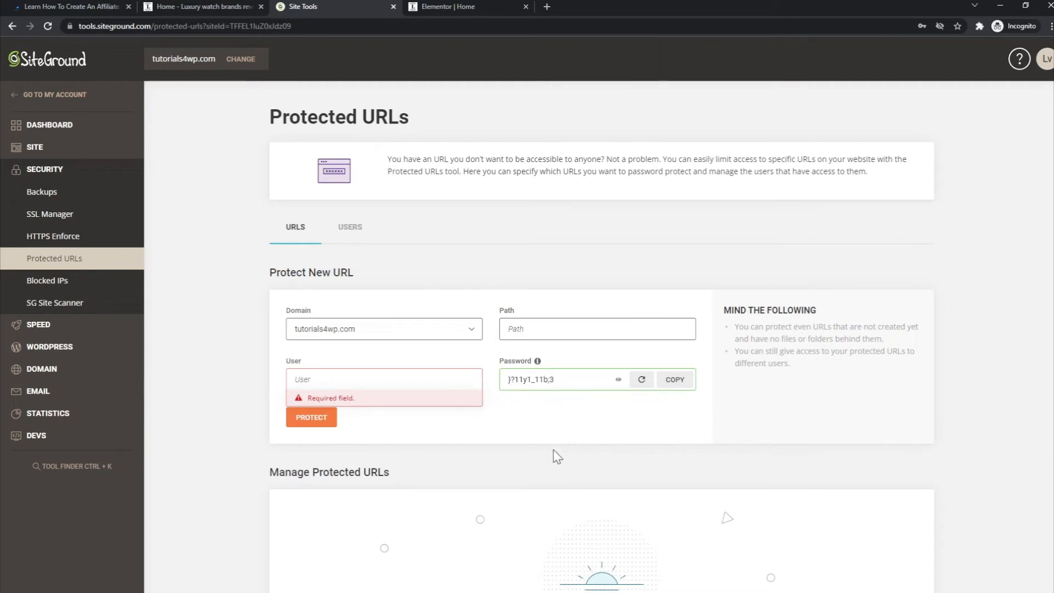
scroll("down", 3)
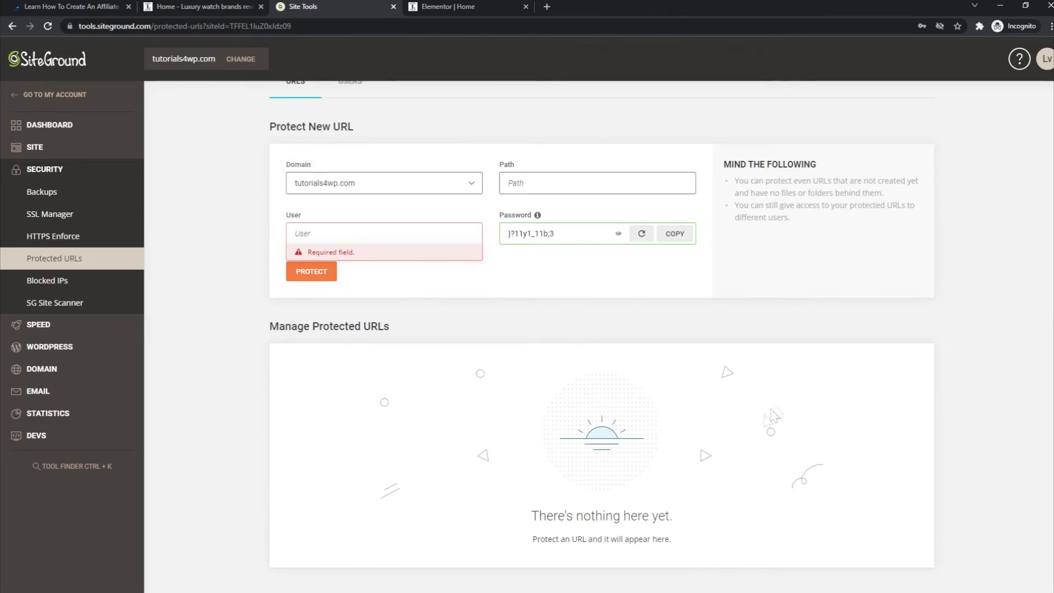
mouse_move(881, 507)
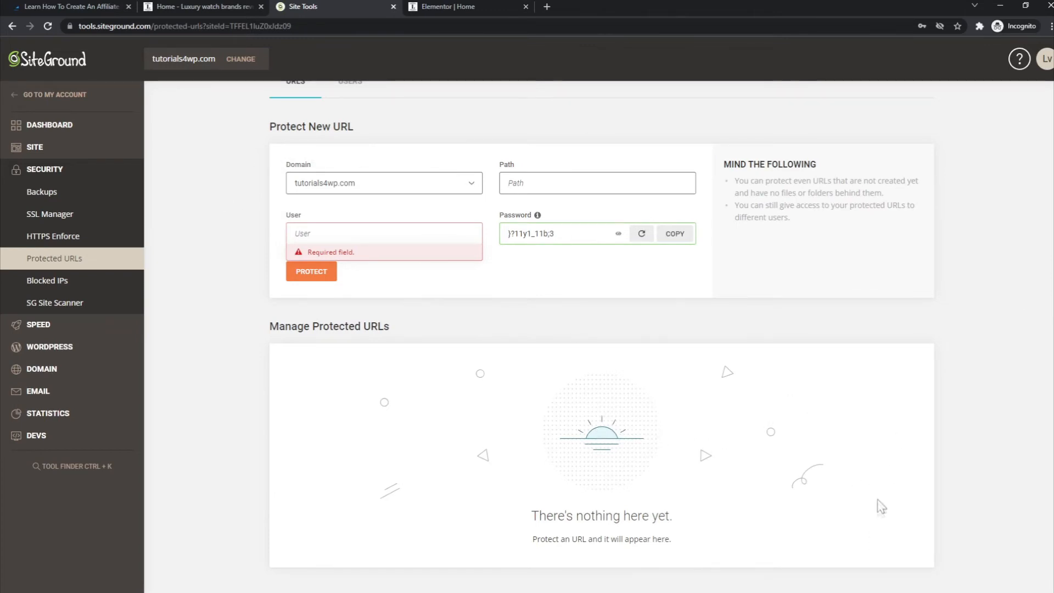
mouse_move(727, 457)
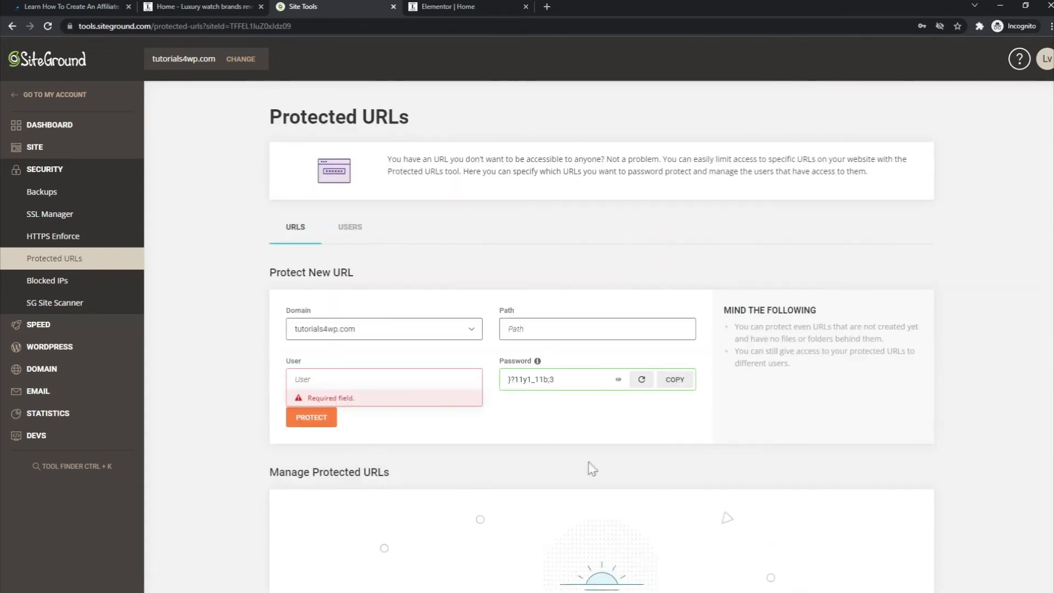
- Visit the Users tab and SG Site Scanner, then return to Protected URLs
left_click(350, 227)
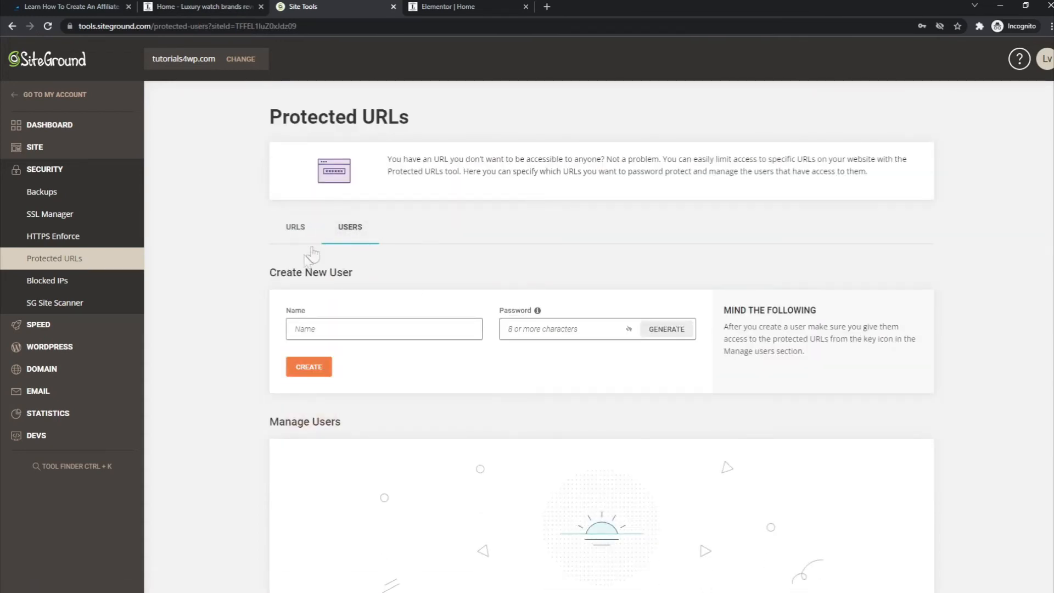
left_click(384, 329)
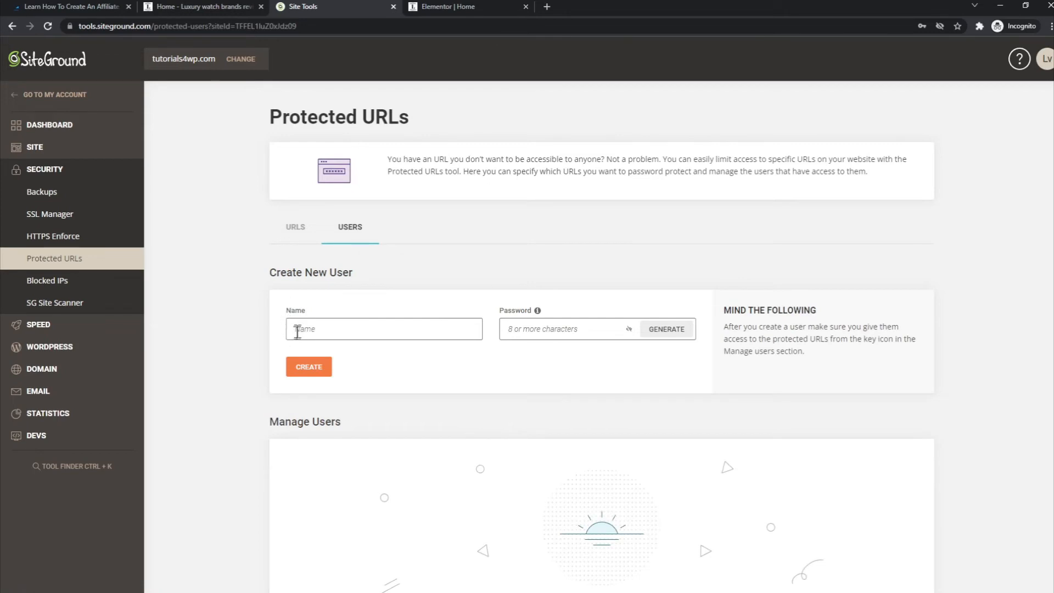
left_click(309, 366)
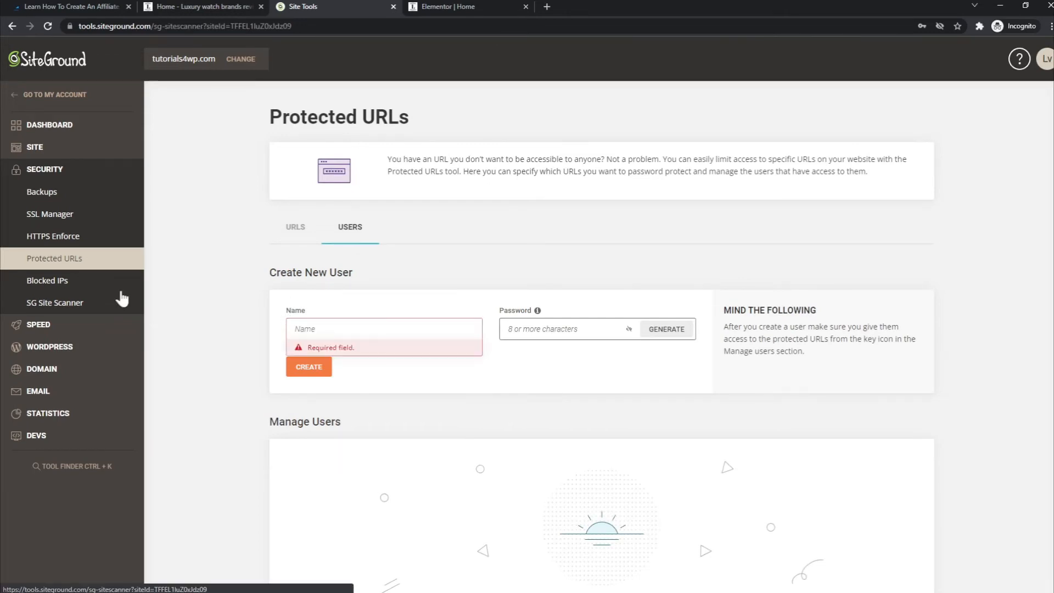
left_click(54, 302)
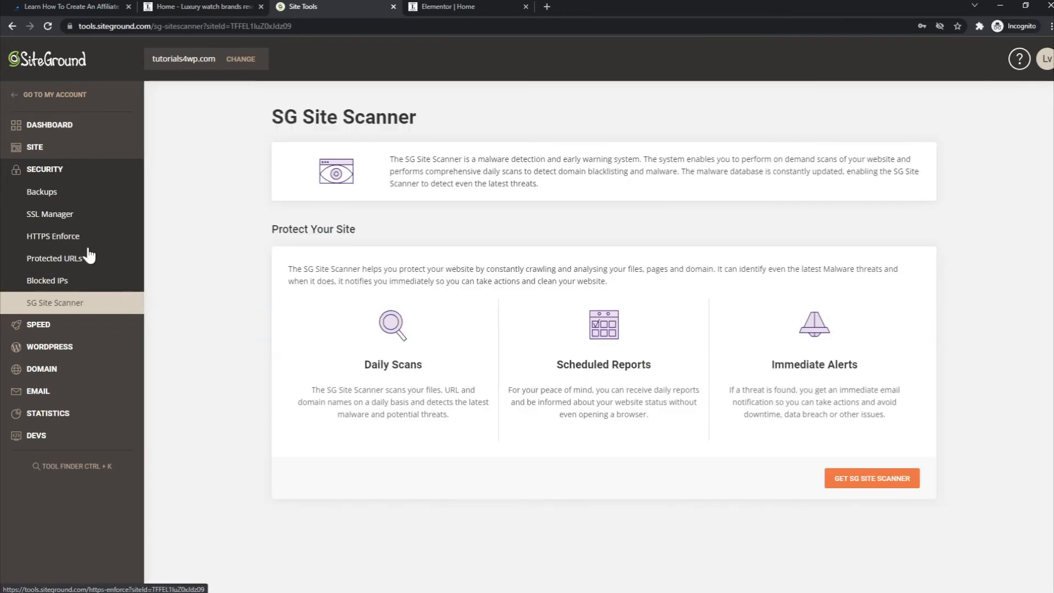
left_click(53, 258)
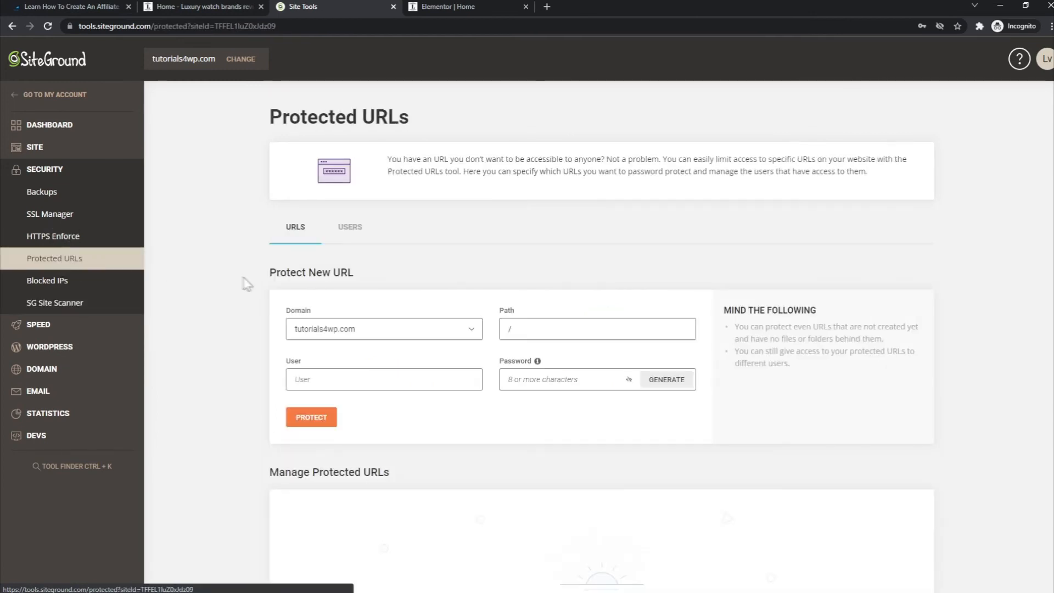
scroll("down", 3)
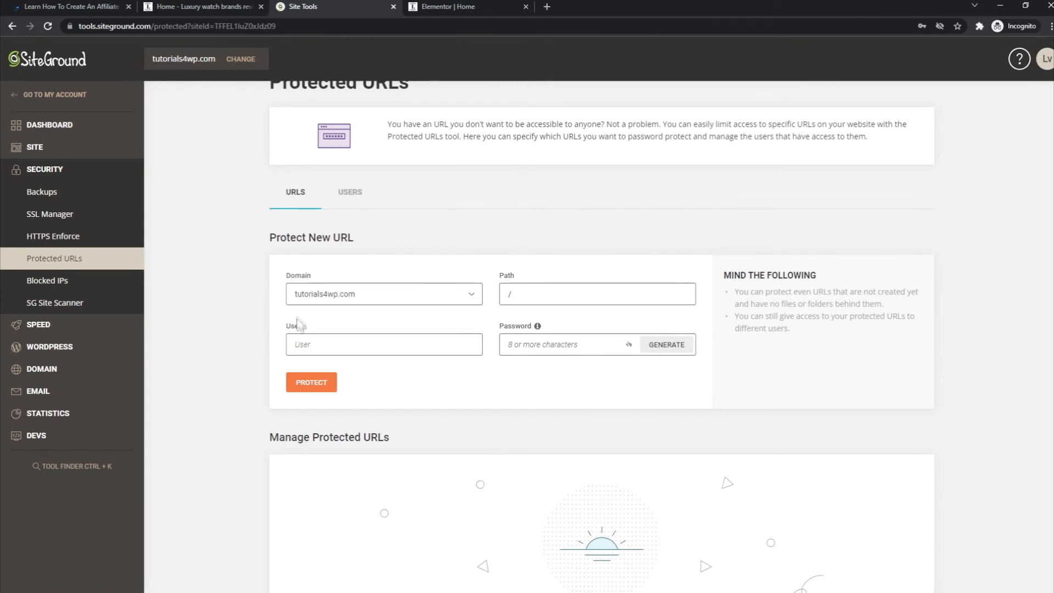
mouse_move(300, 322)
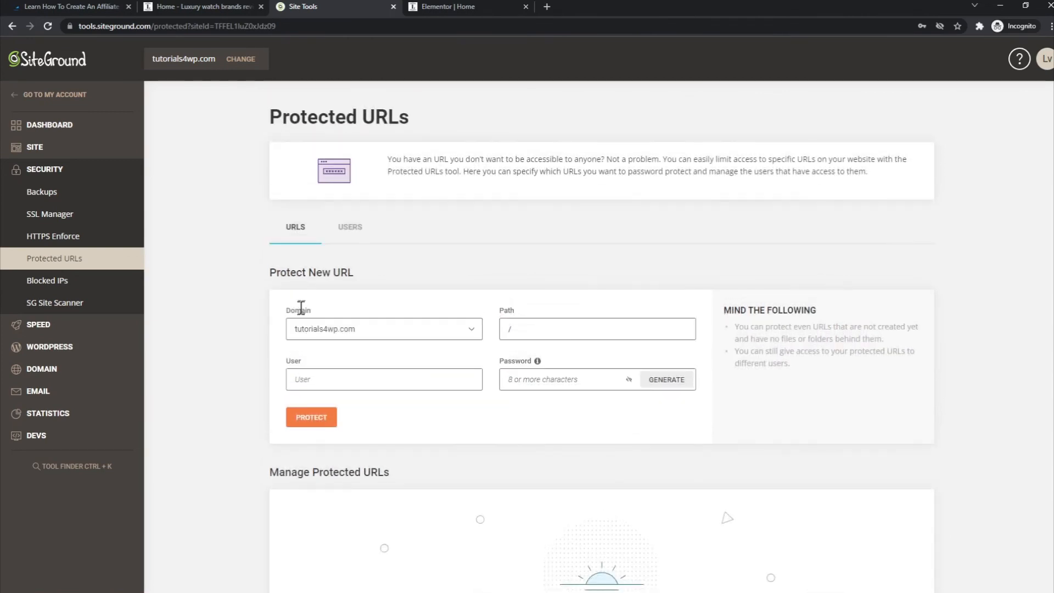
mouse_move(311, 273)
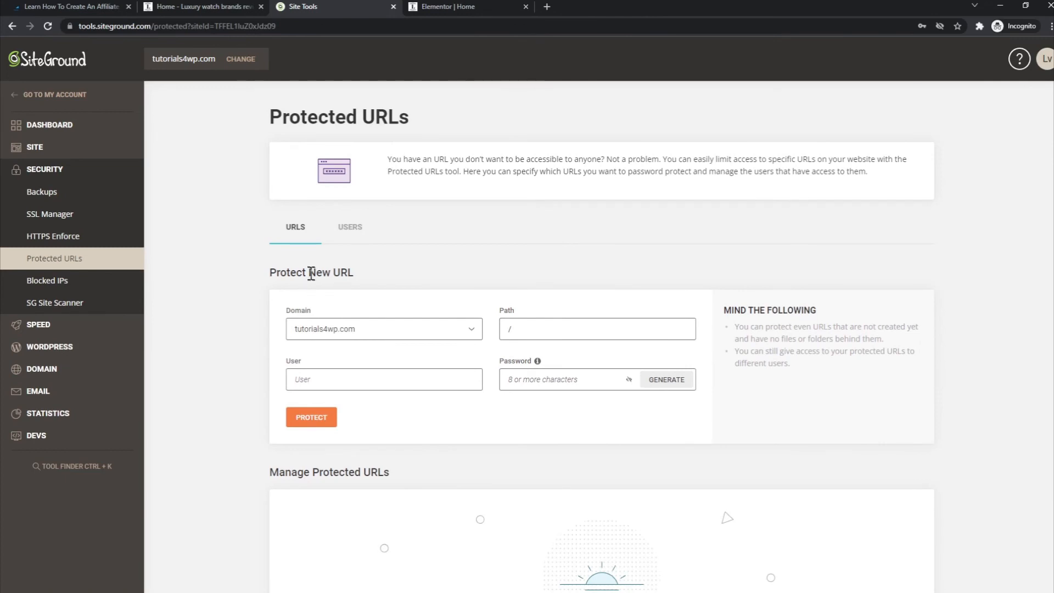
mouse_move(302, 266)
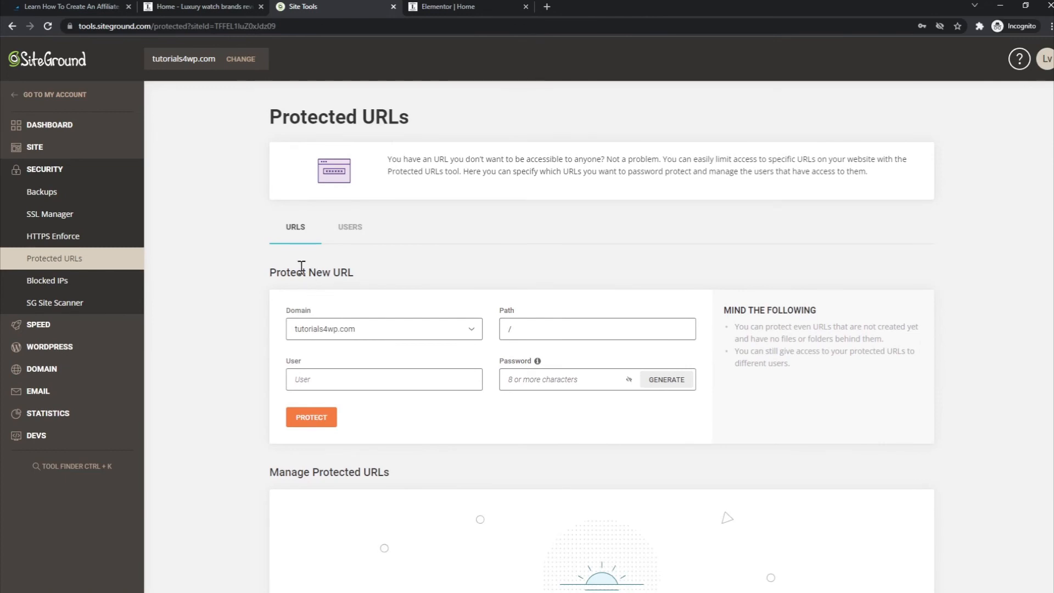
mouse_move(297, 272)
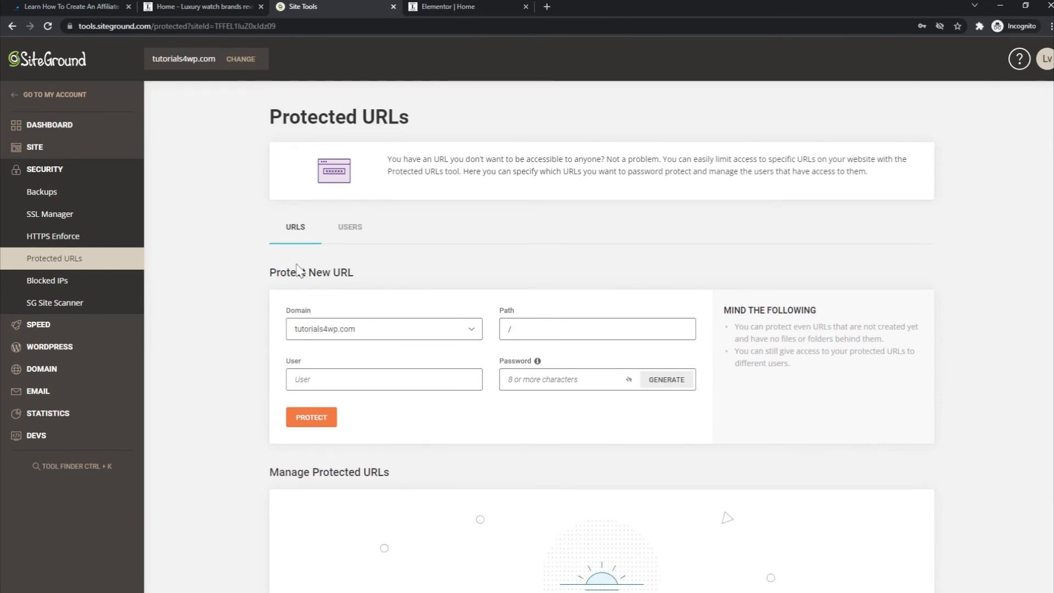
mouse_move(258, 126)
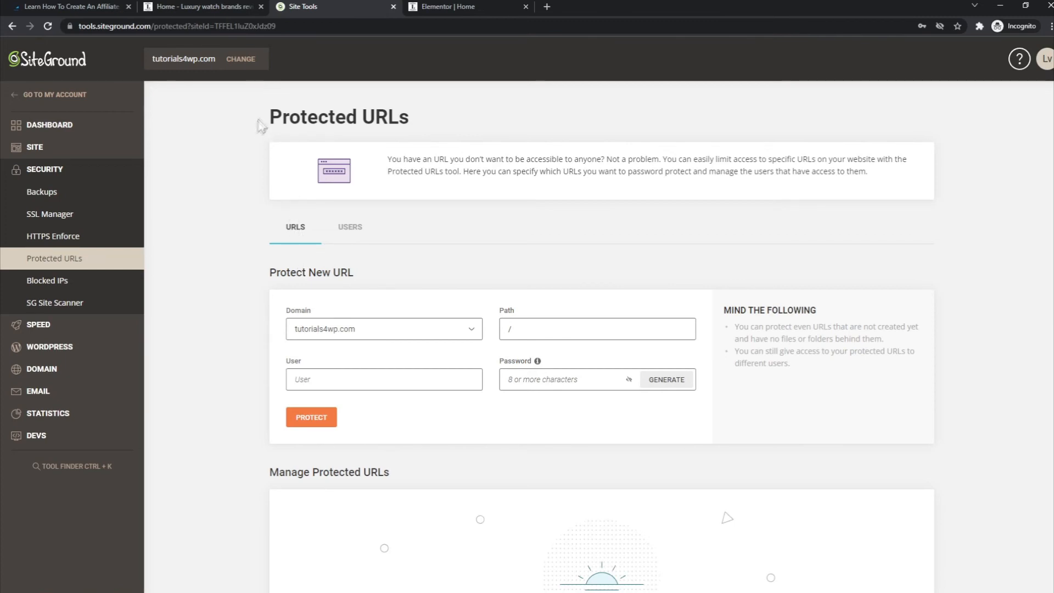
mouse_move(264, 119)
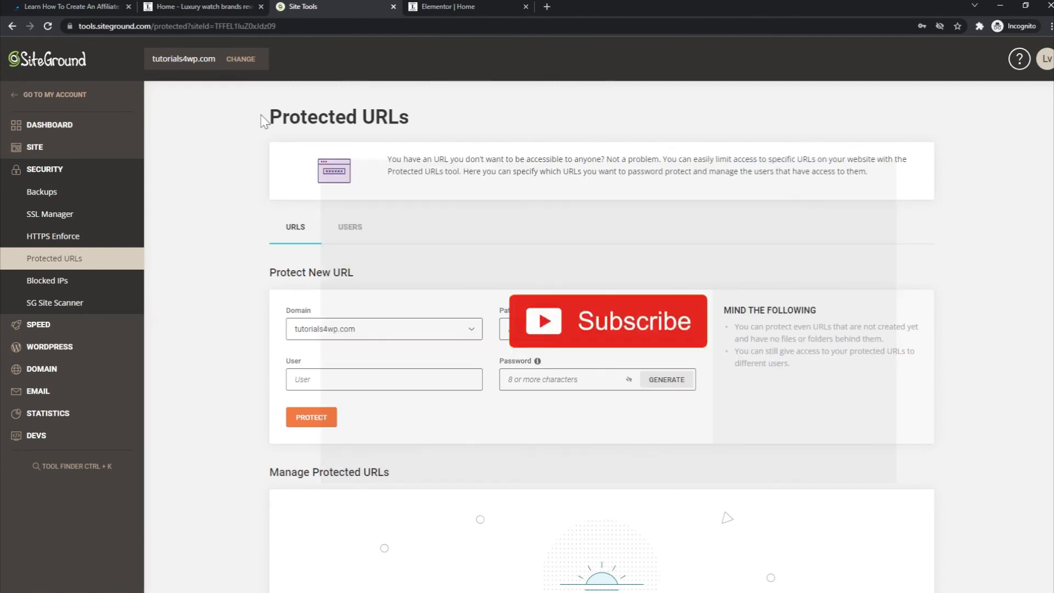
left_click(605, 320)
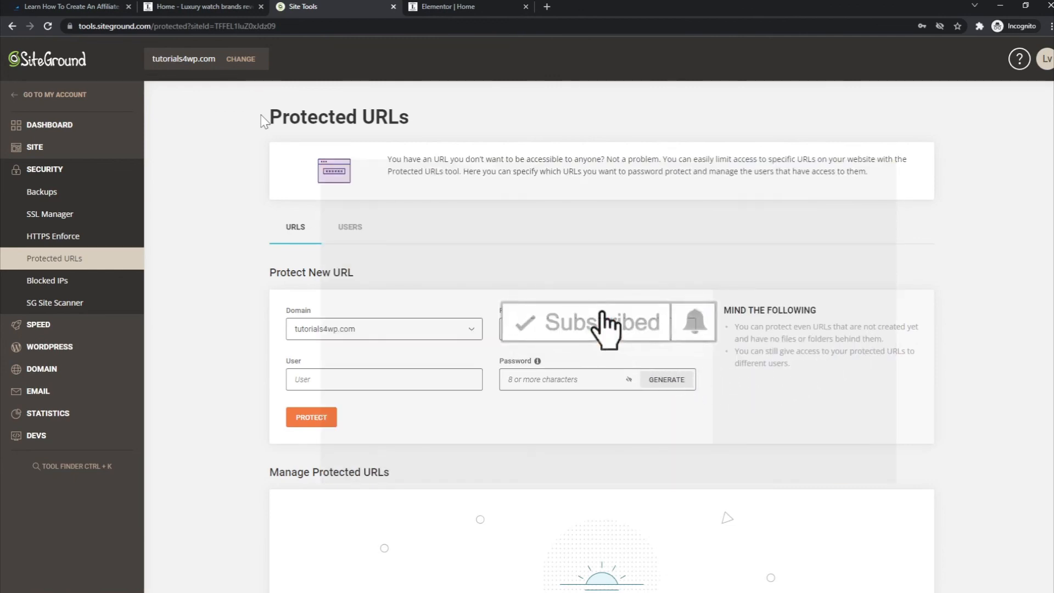
mouse_move(692, 332)
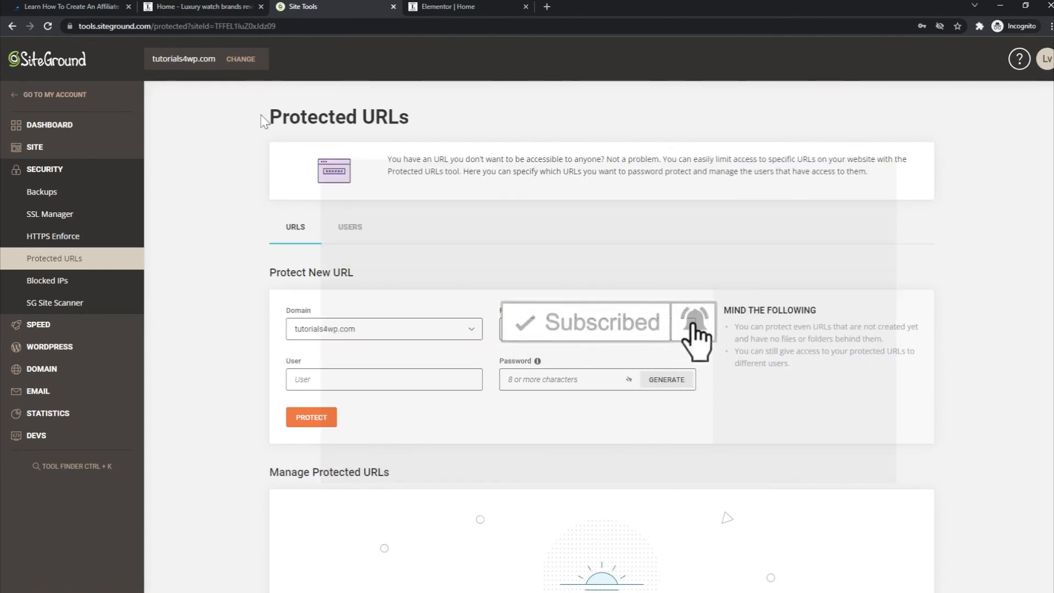